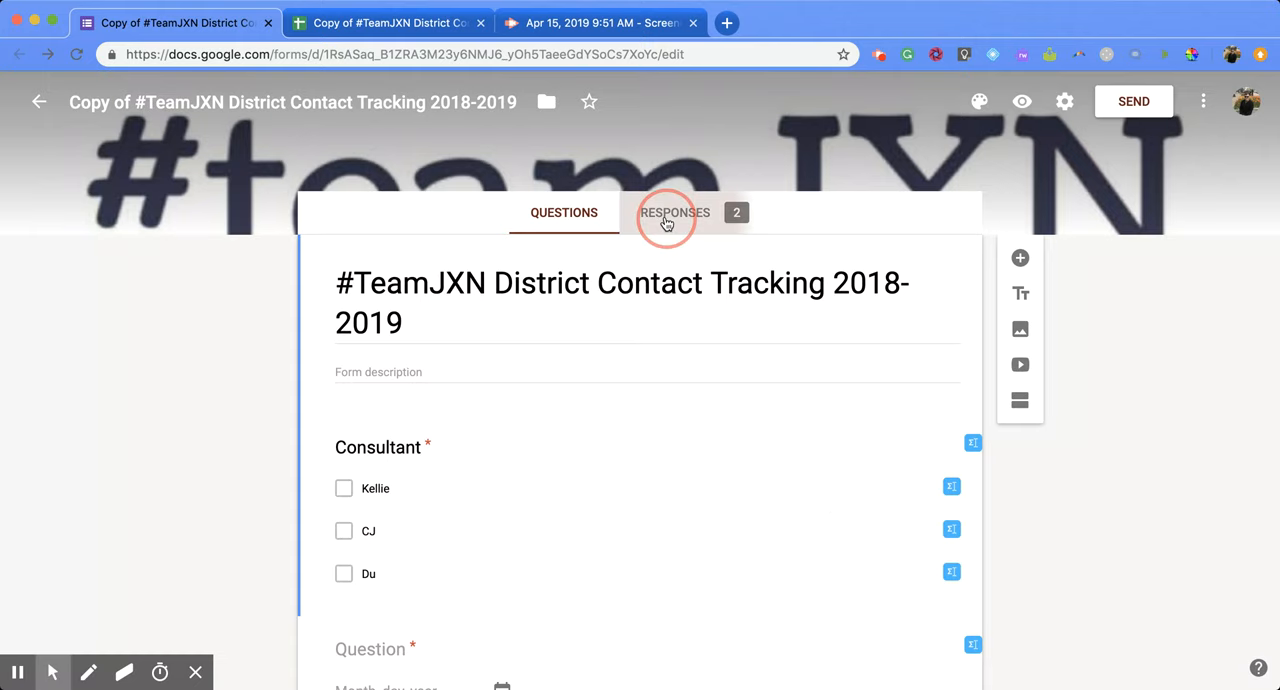
- View the form's Responses summary and open the linked responses spreadsheet in Sheets
{"action": "left_click", "coordinate": [674, 212]}
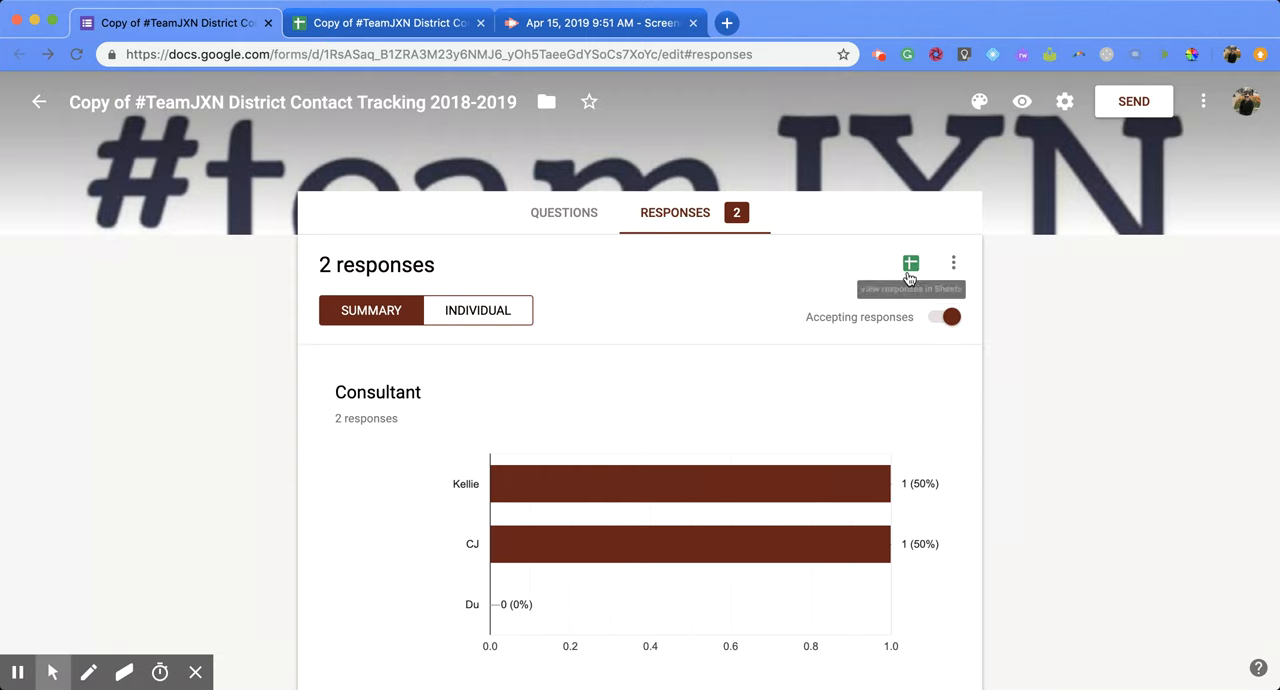
{"action": "mouse_move", "coordinate": [910, 270]}
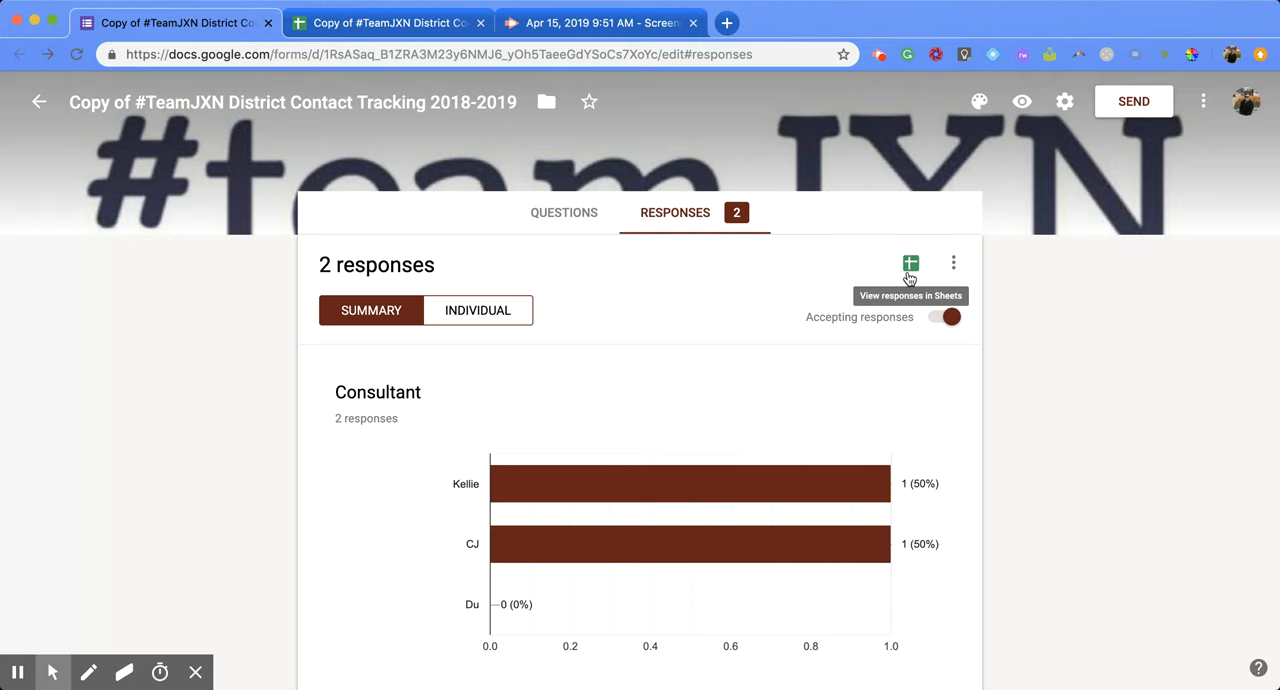
{"action": "left_click", "coordinate": [912, 264]}
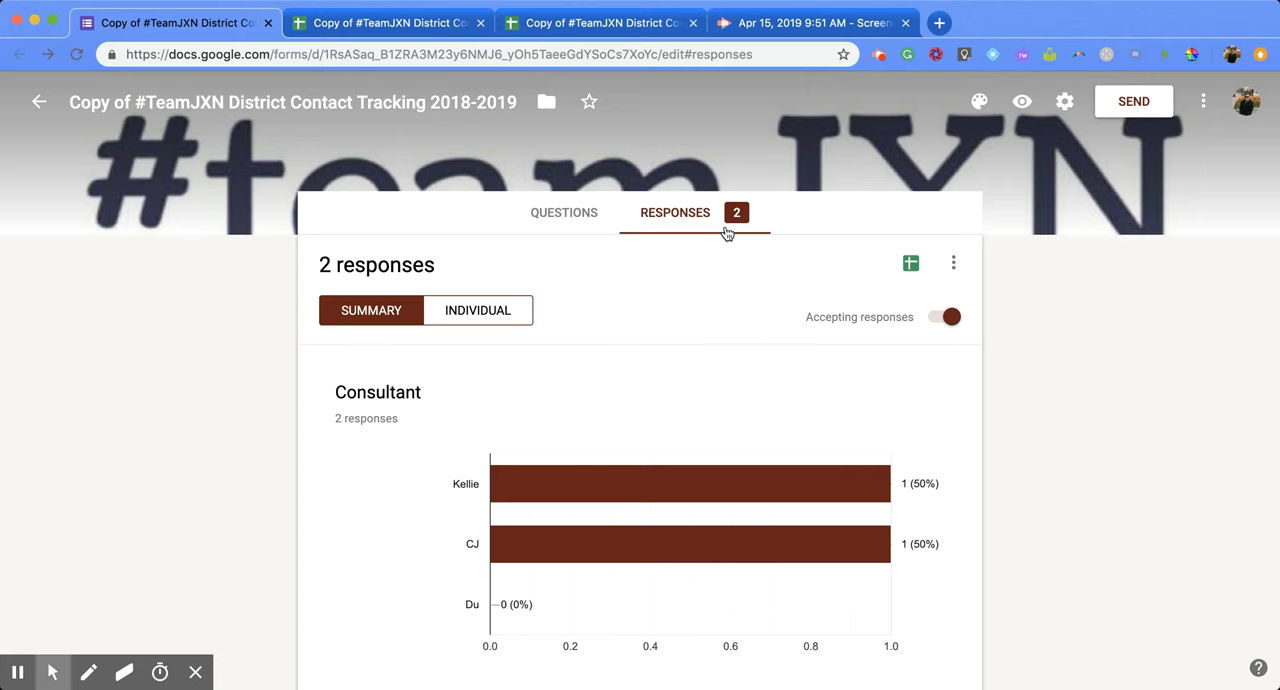
{"action": "mouse_move", "coordinate": [910, 264]}
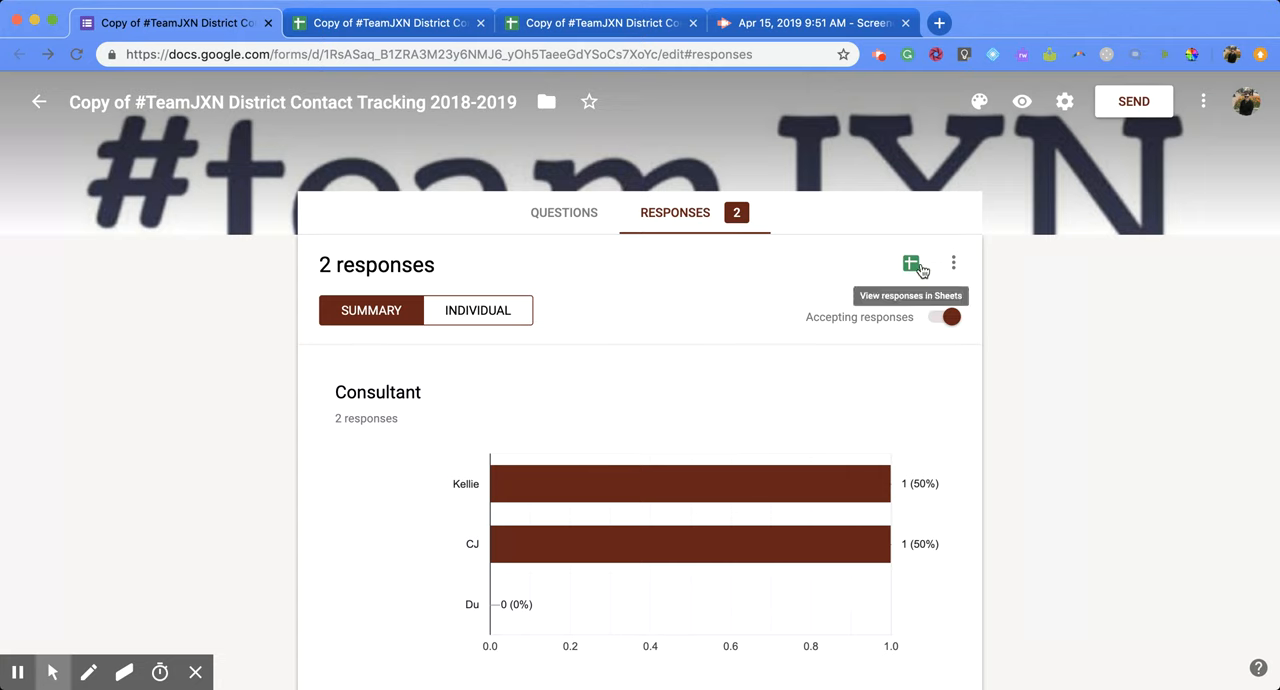
{"action": "mouse_move", "coordinate": [964, 280]}
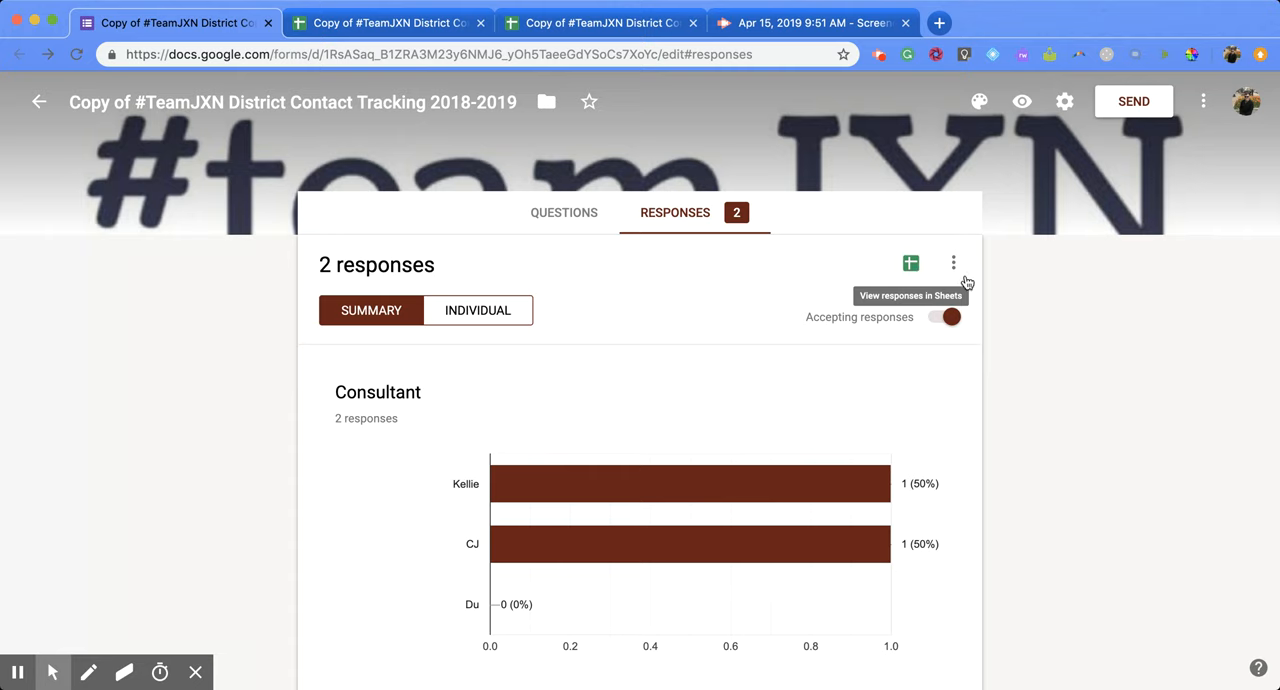
{"action": "mouse_move", "coordinate": [956, 268]}
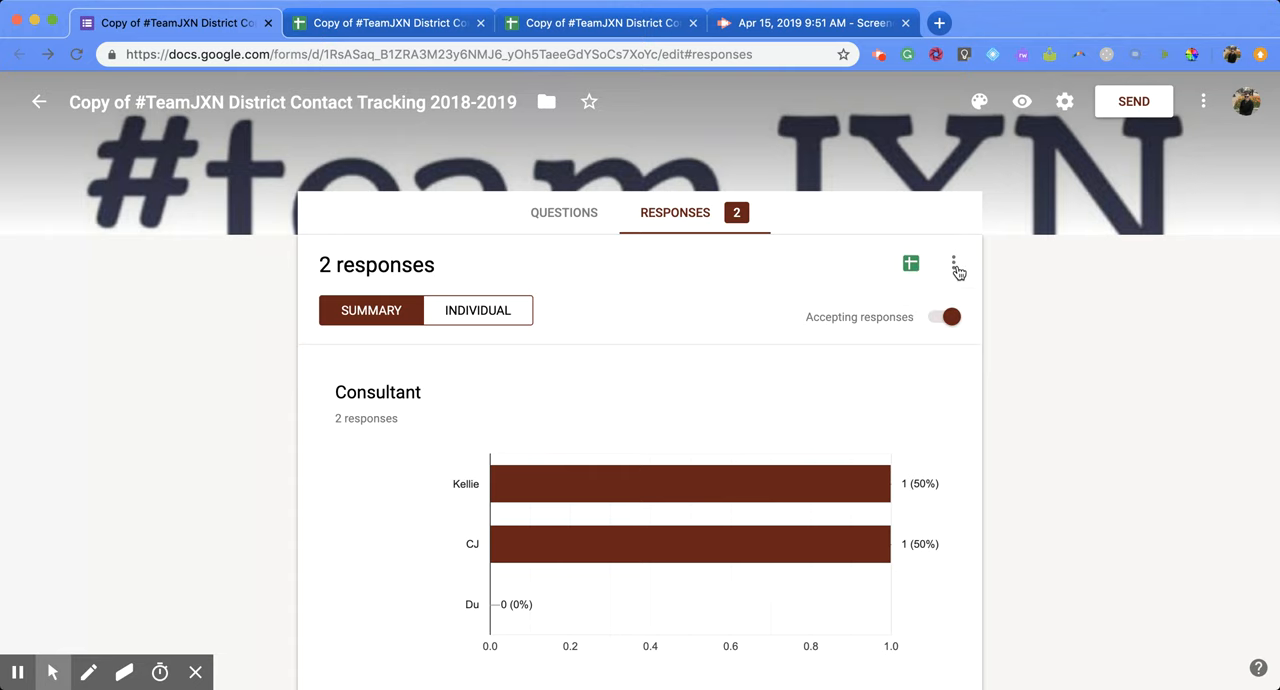
- Show the More options menu for responses beside the Sheets icon
{"action": "left_click", "coordinate": [956, 264]}
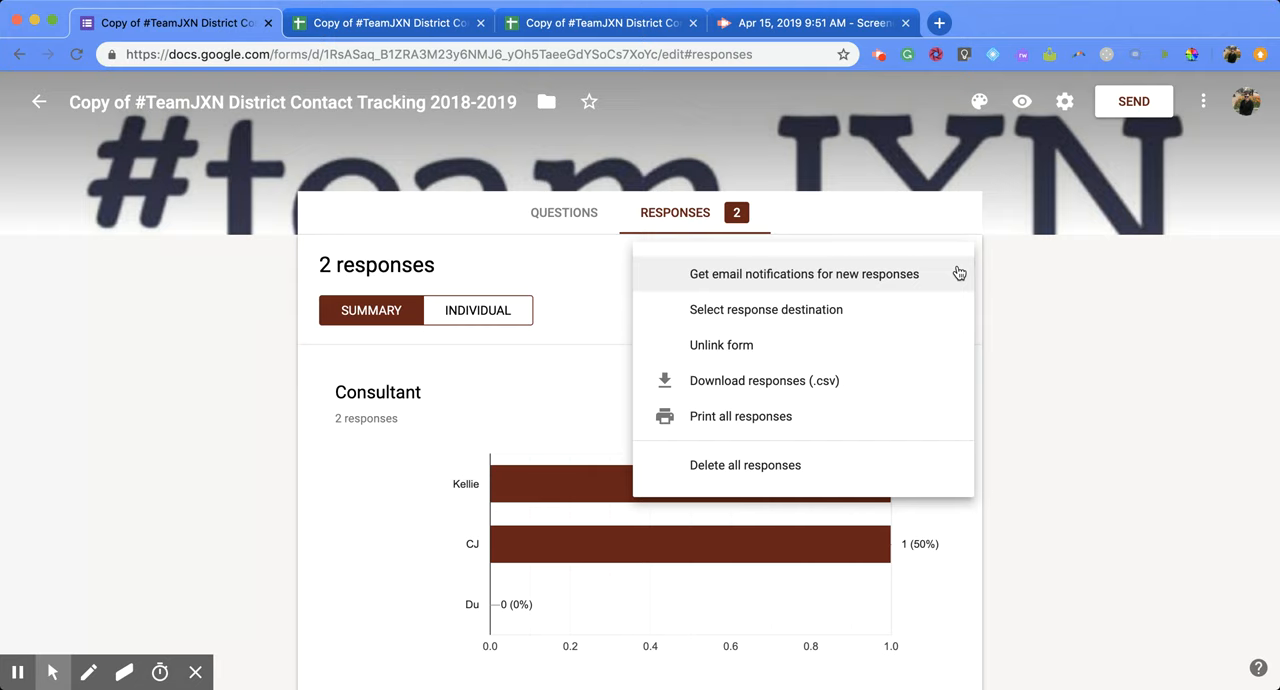
{"action": "mouse_move", "coordinate": [944, 340]}
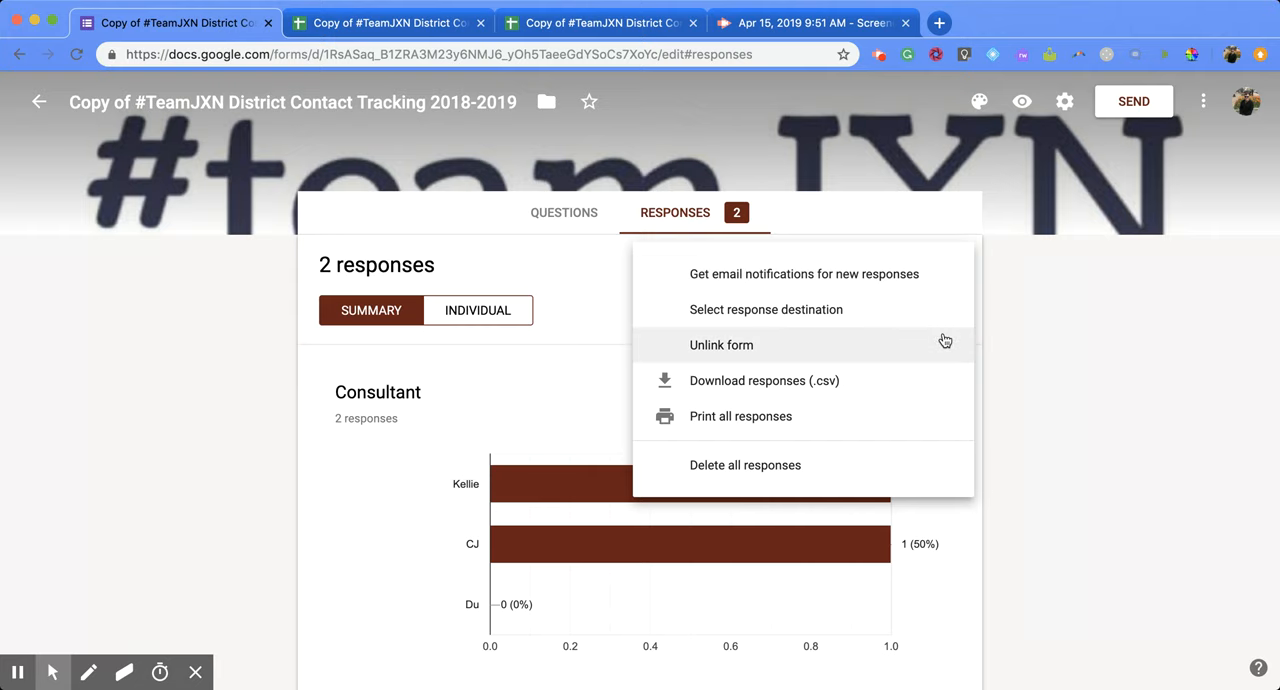
- Choose Unlink form to bring up the unlink confirmation dialog
{"action": "left_click", "coordinate": [720, 344]}
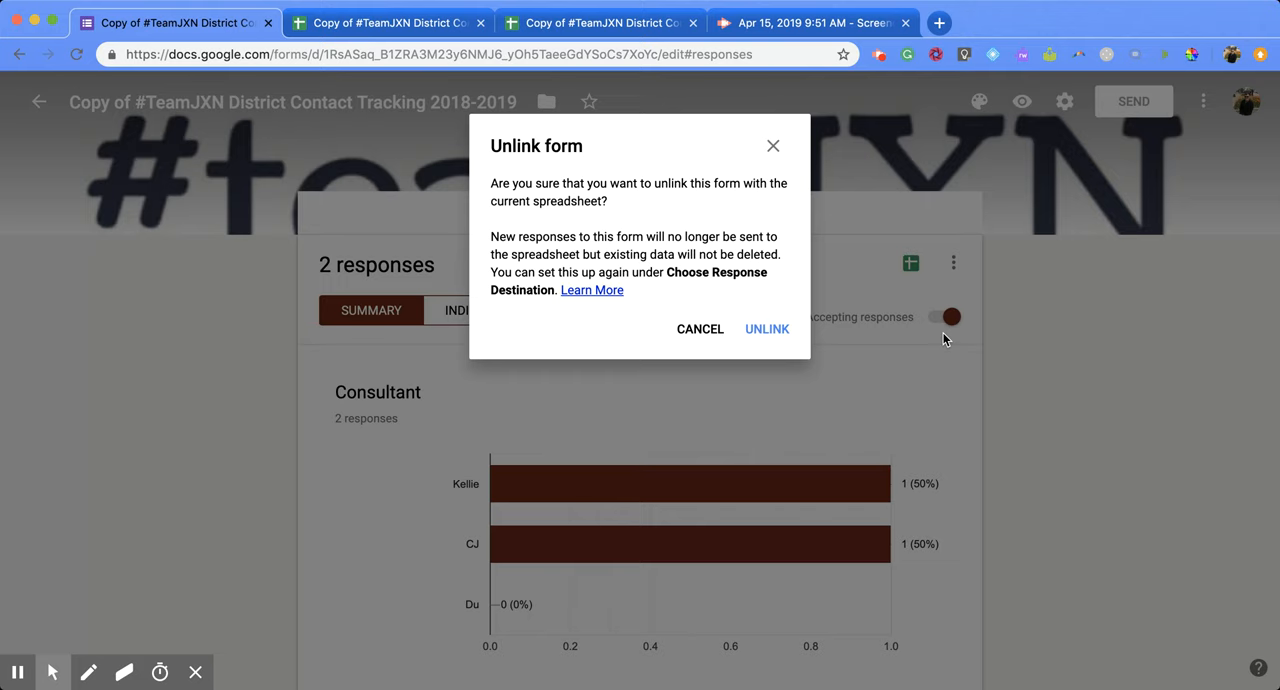
{"action": "mouse_move", "coordinate": [706, 258]}
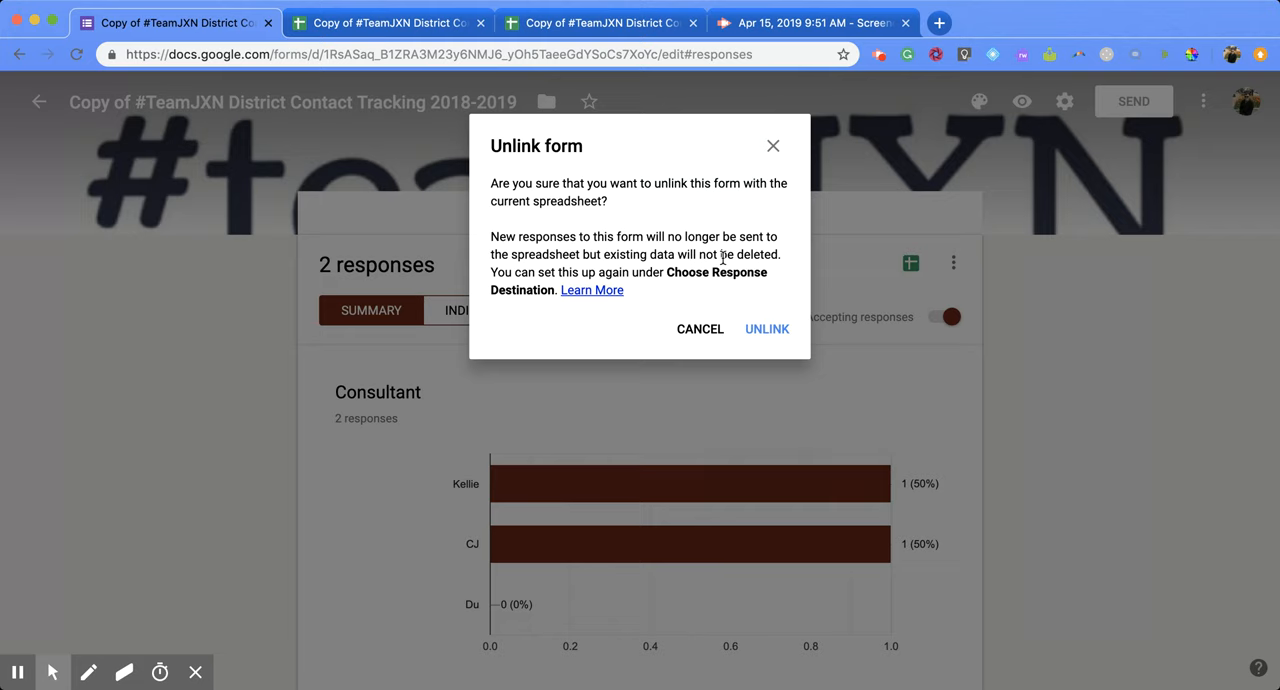
{"action": "mouse_move", "coordinate": [768, 346]}
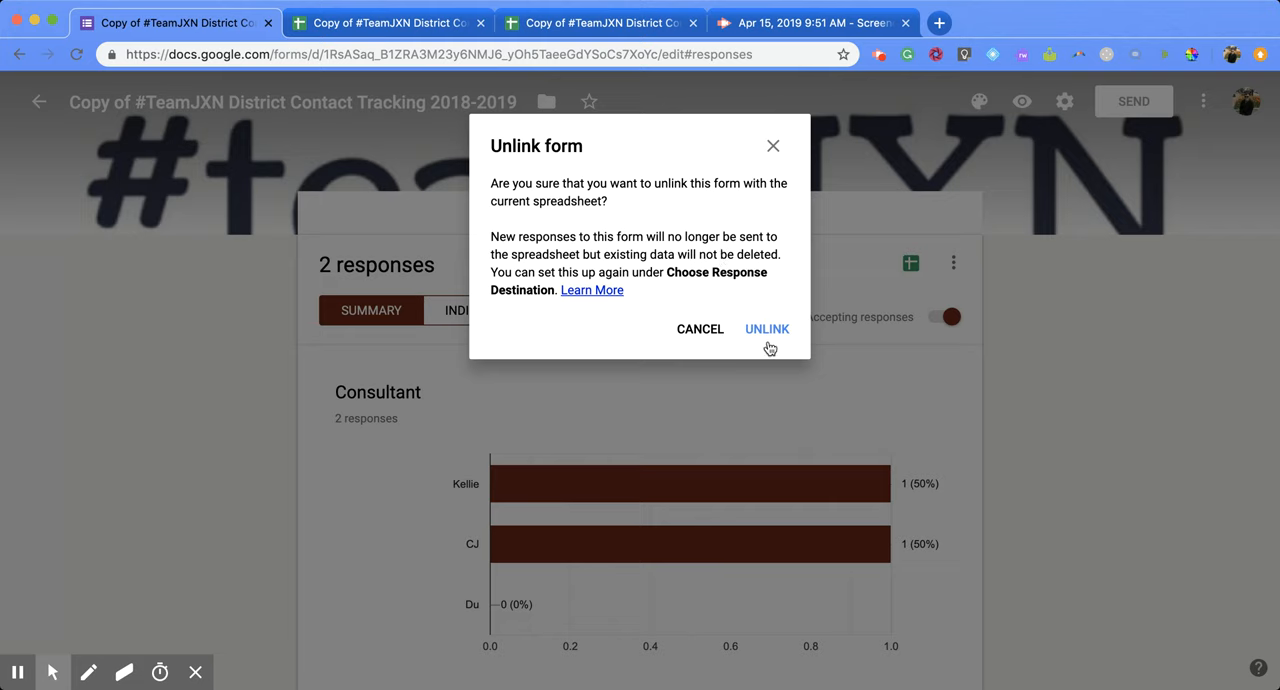
- Confirm UNLINK so new responses no longer go to the spreadsheet
{"action": "left_click", "coordinate": [766, 328]}
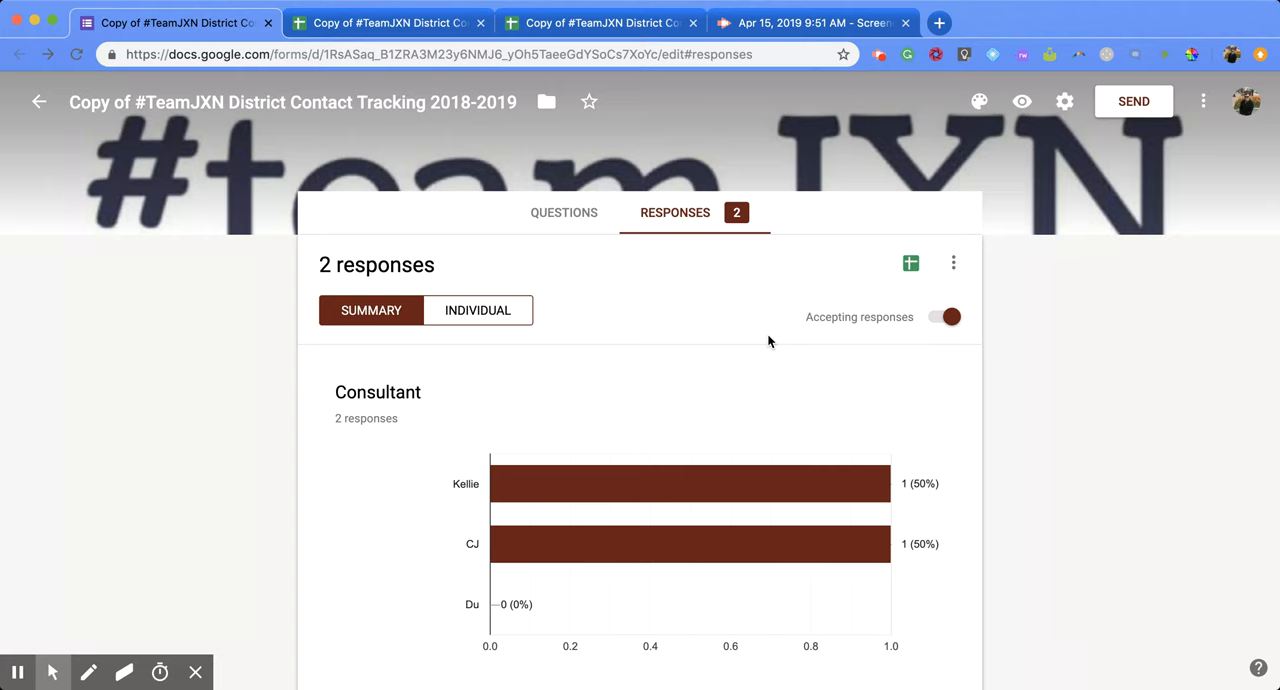
{"action": "mouse_move", "coordinate": [878, 100]}
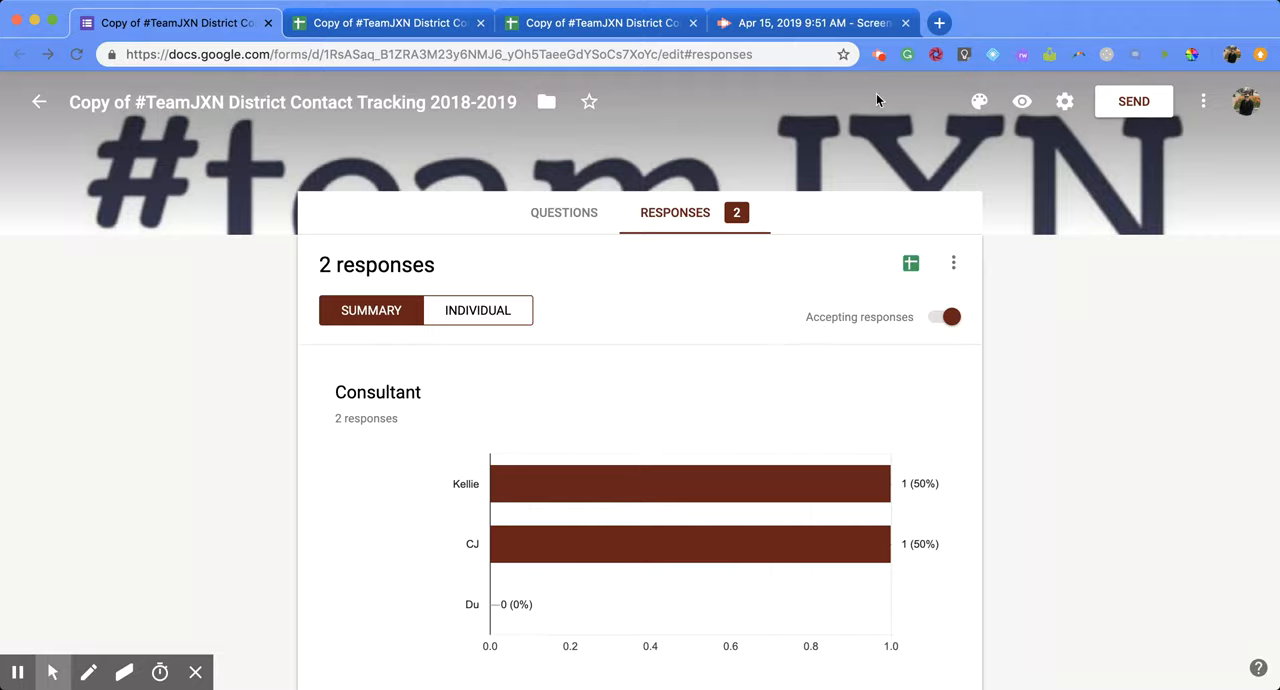